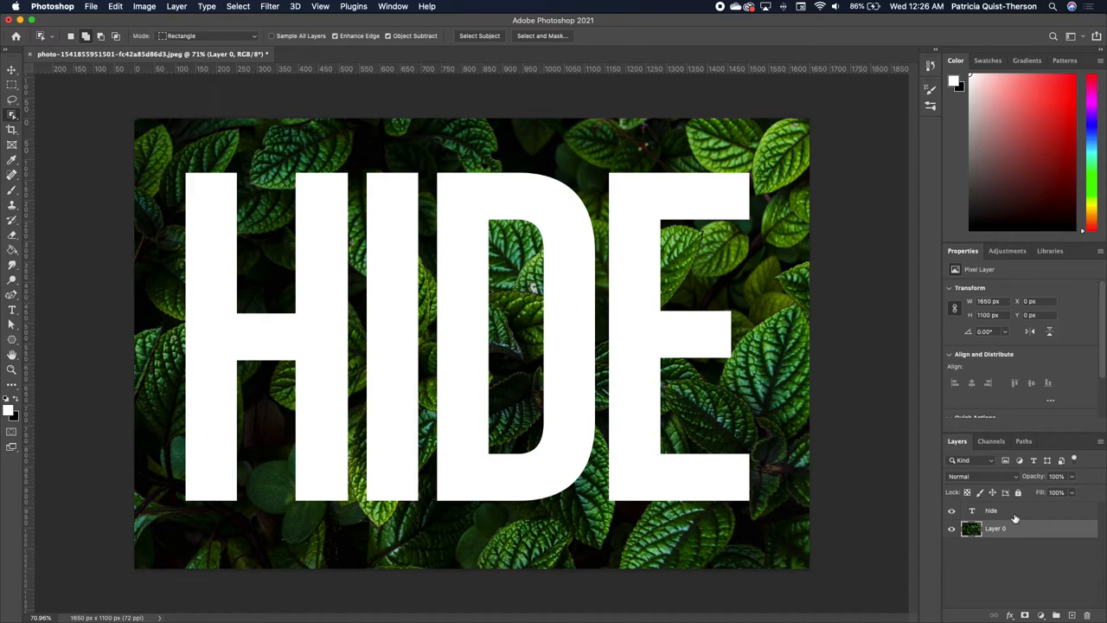
Lower the HIDE text layer's opacity to about 21% and add a layer mask
click(991, 510)
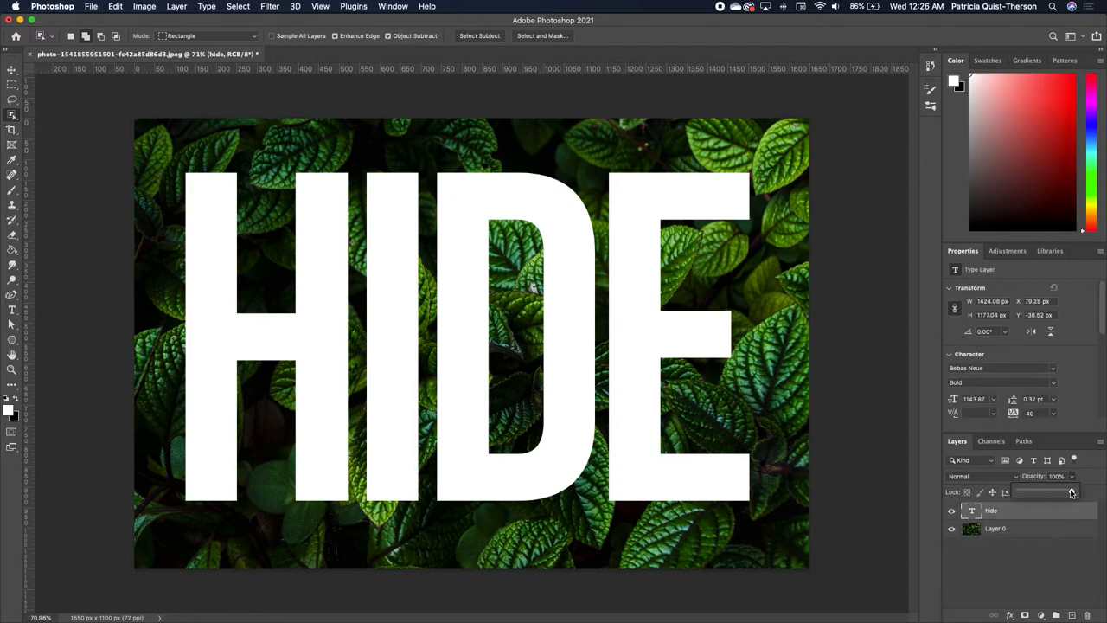
drag(1071, 491, 1029, 491)
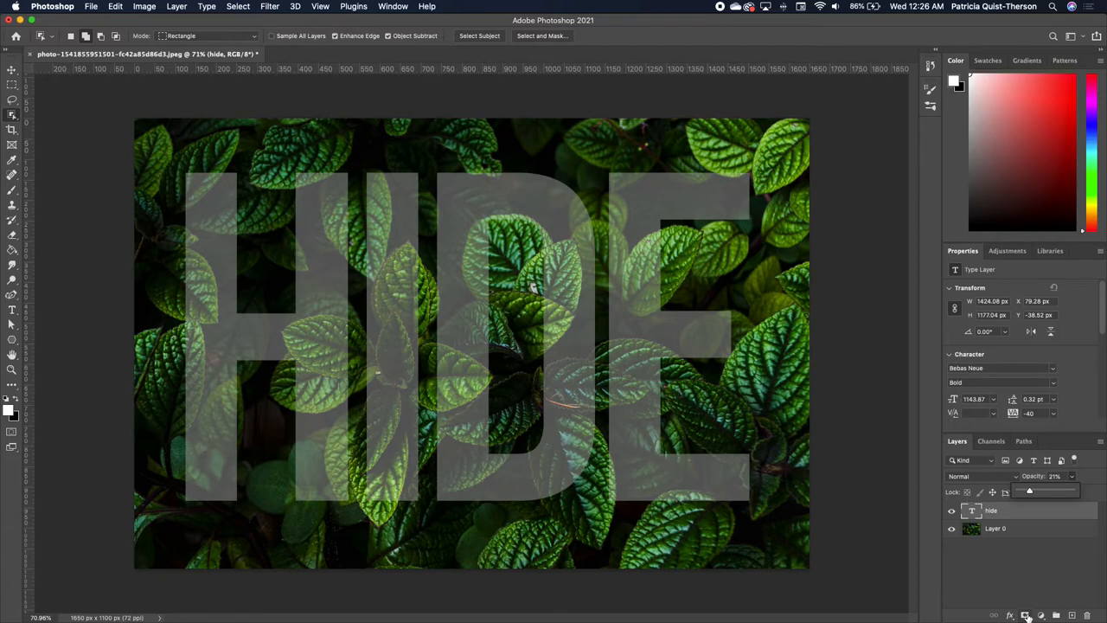
click(1026, 615)
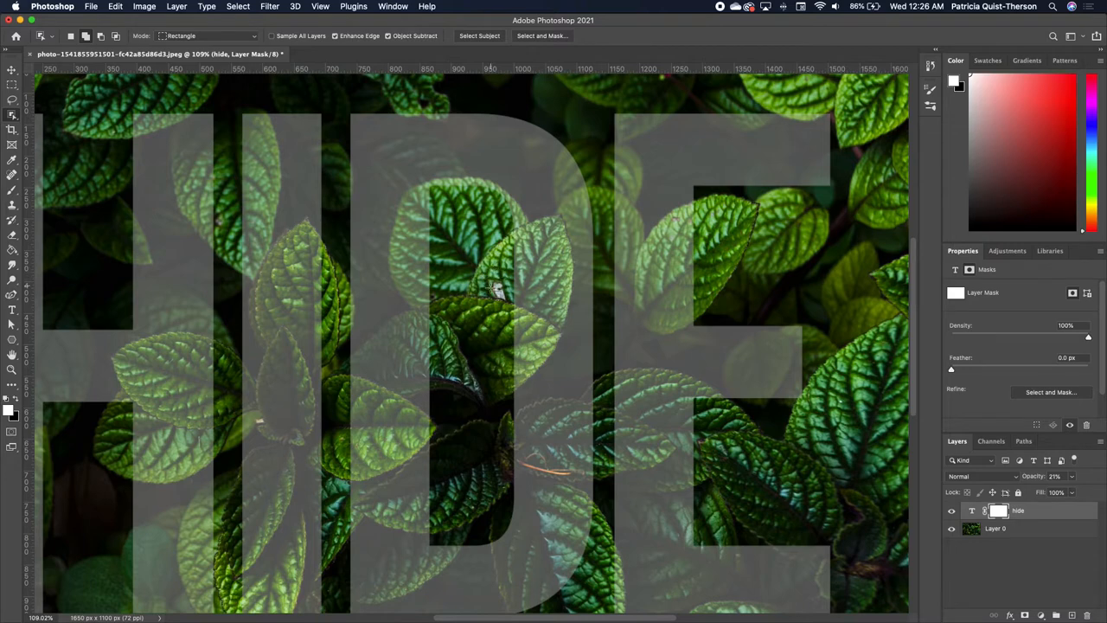
mouse_move(497, 224)
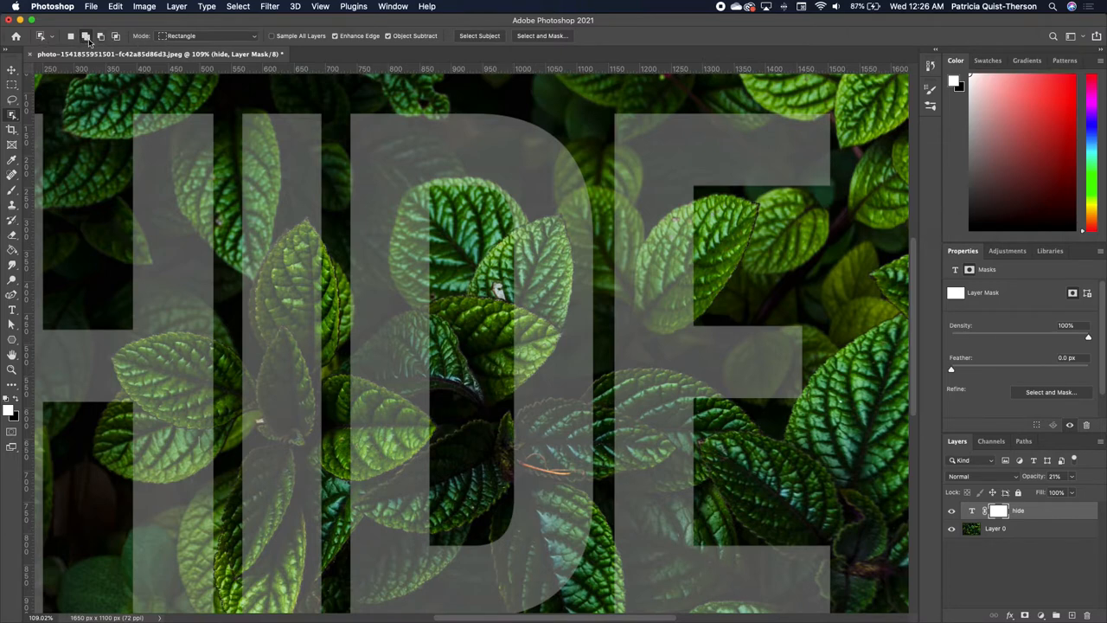
mouse_move(86, 36)
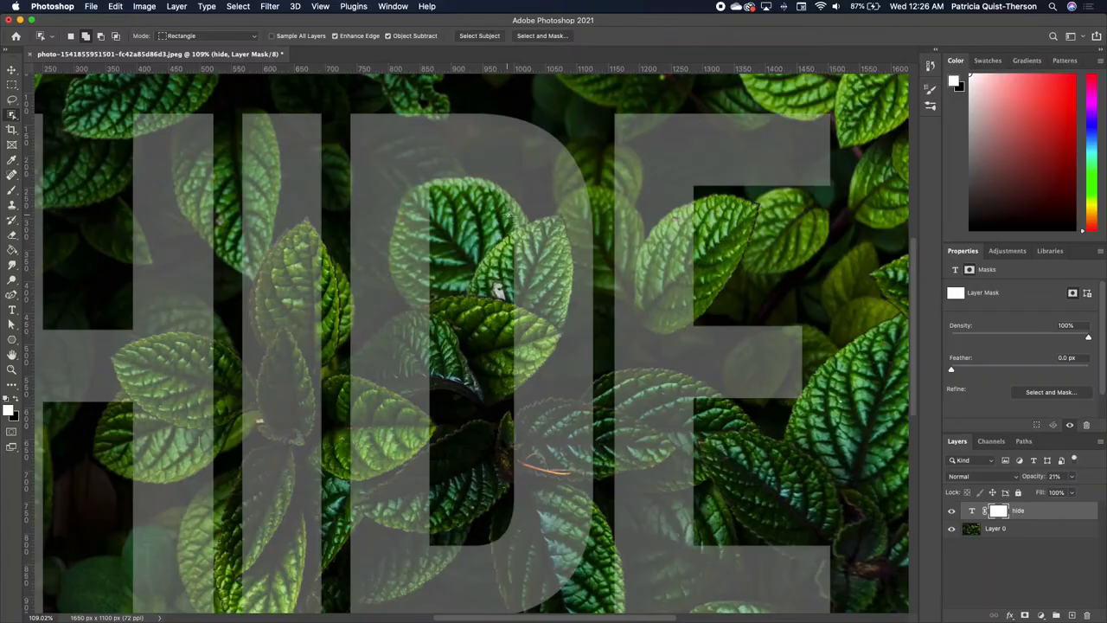
Outline the leaf over the D with Object Selection, sampling Layer 0
drag(505, 205, 573, 399)
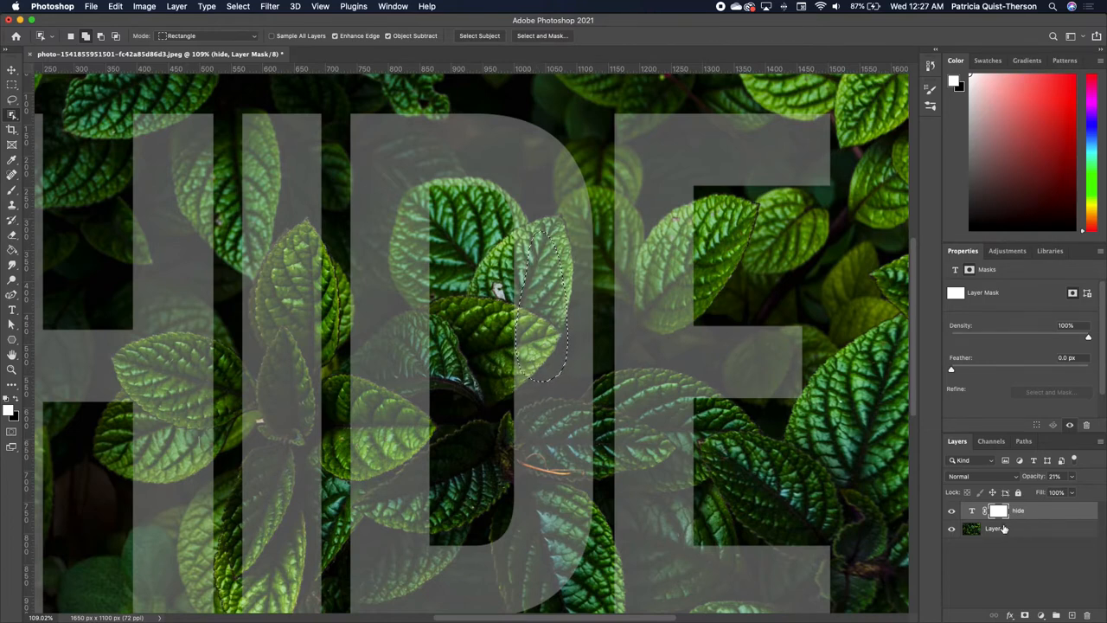
click(995, 529)
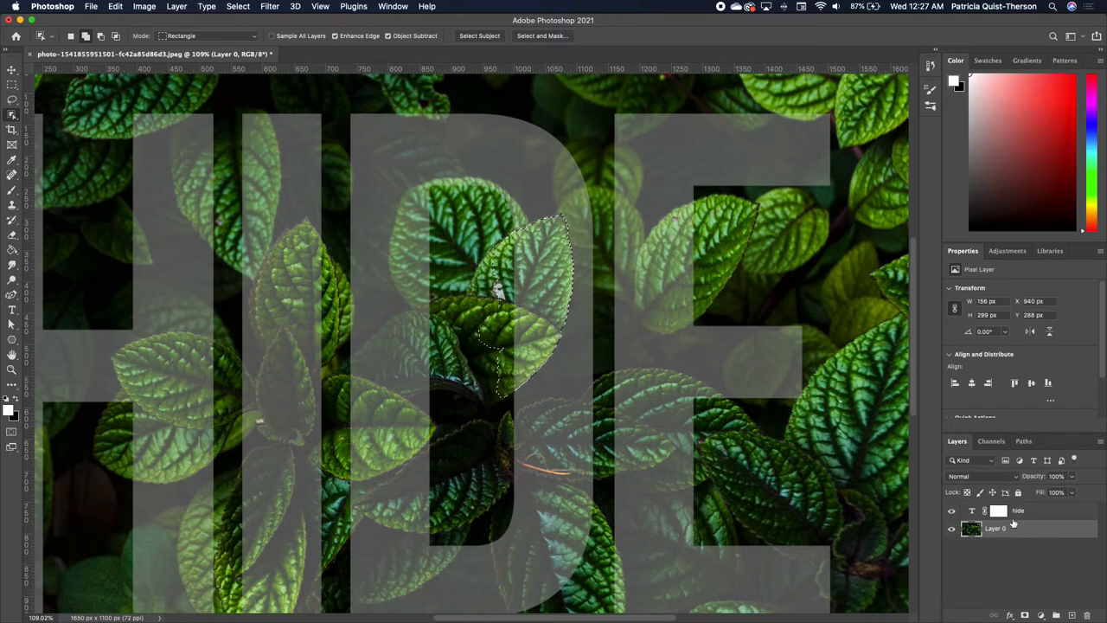
Target the hide layer's mask to paint out the D under the leaf
click(999, 510)
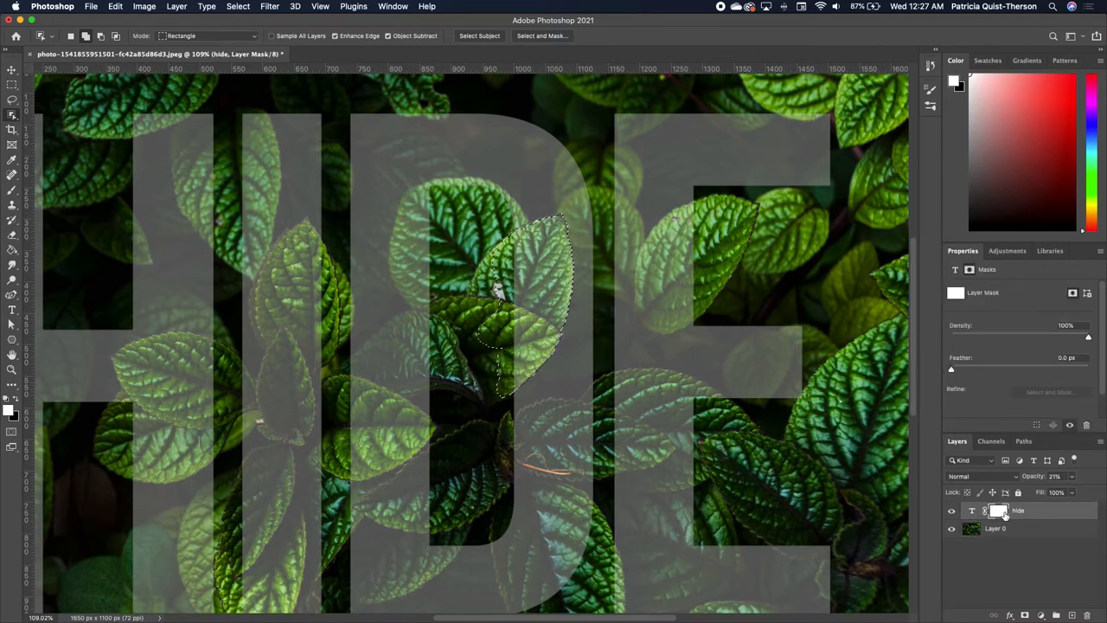
mouse_move(999, 511)
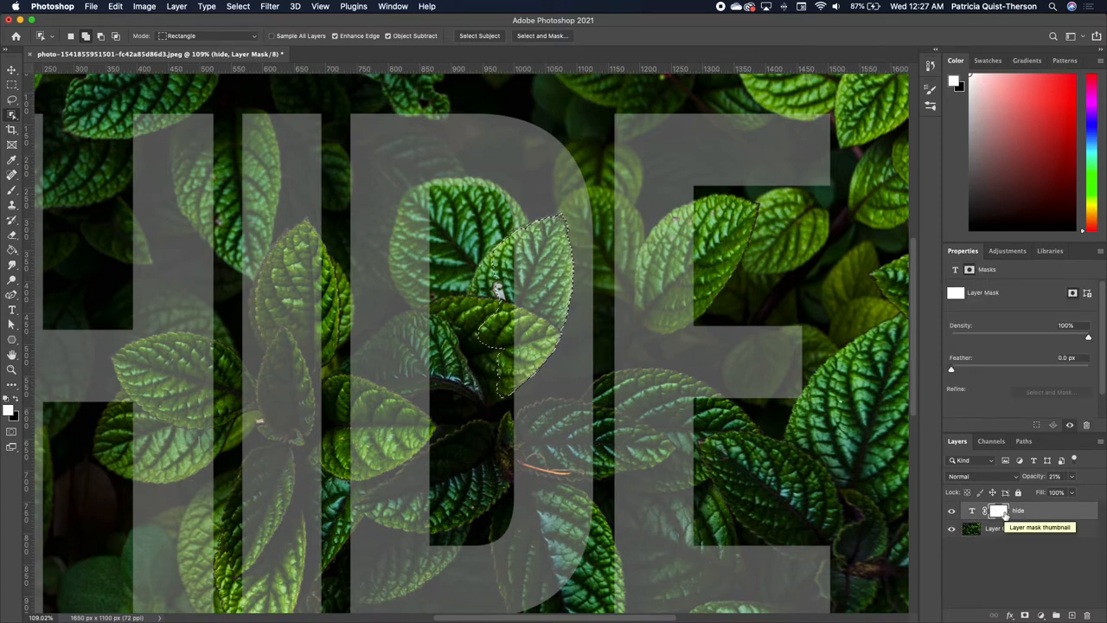
click(12, 188)
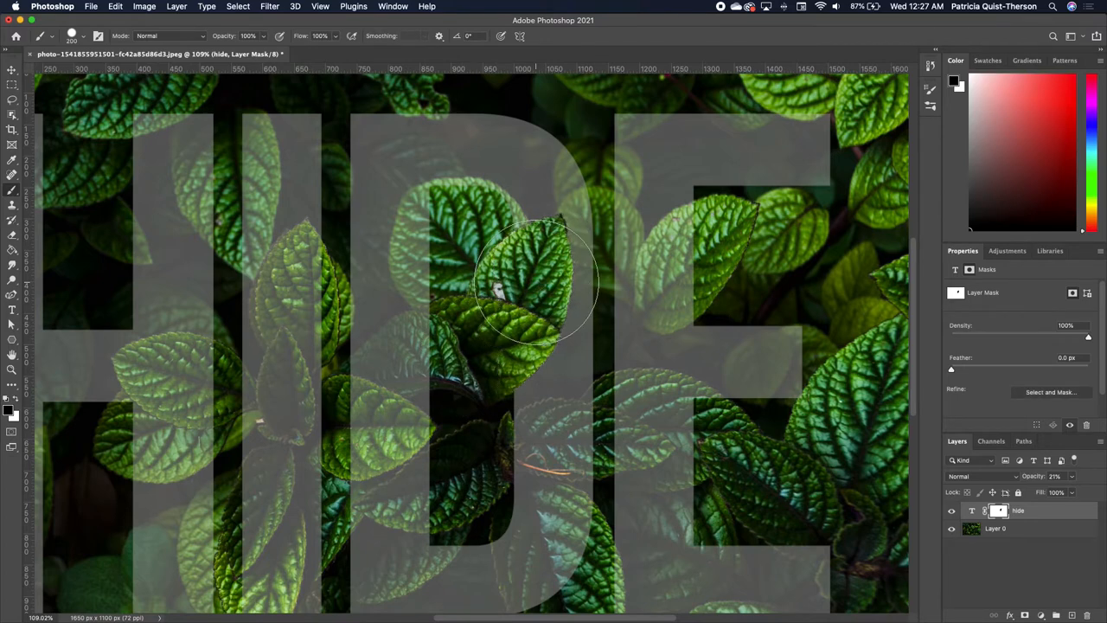
mouse_move(593, 333)
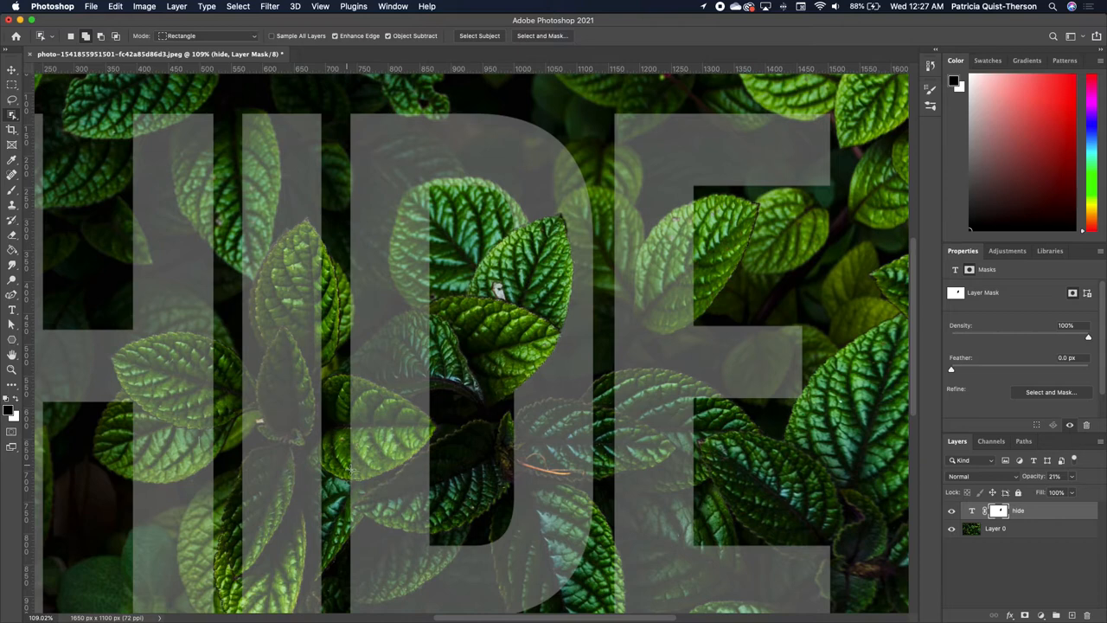
mouse_move(467, 362)
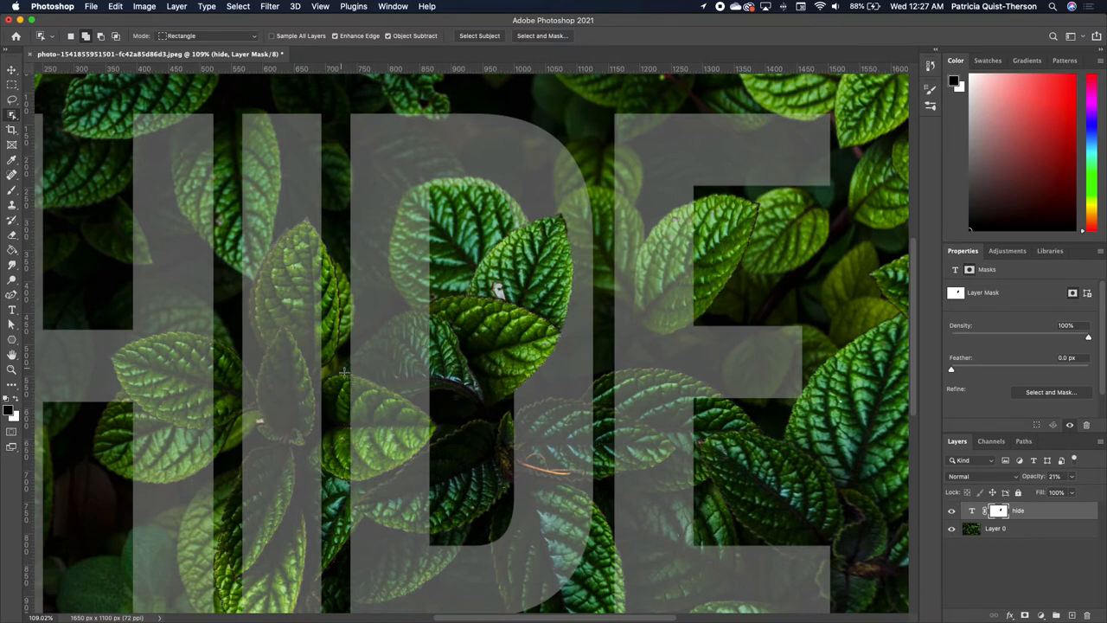
Select the leaf over the D's lower left on Layer 0 and target the text mask
drag(344, 370, 442, 489)
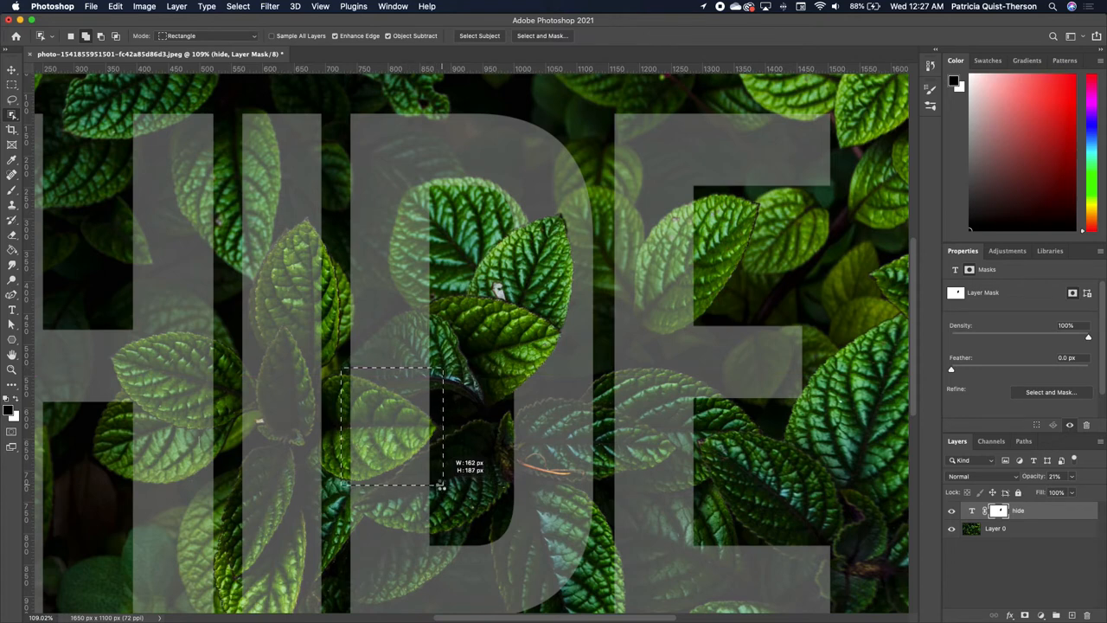
click(995, 528)
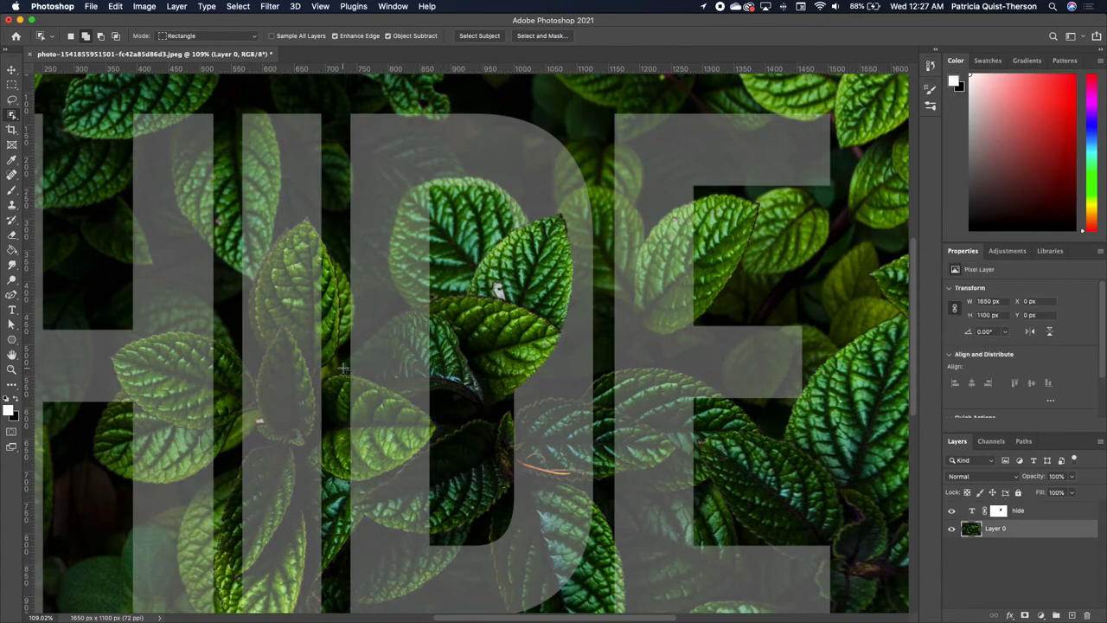
drag(344, 367, 441, 485)
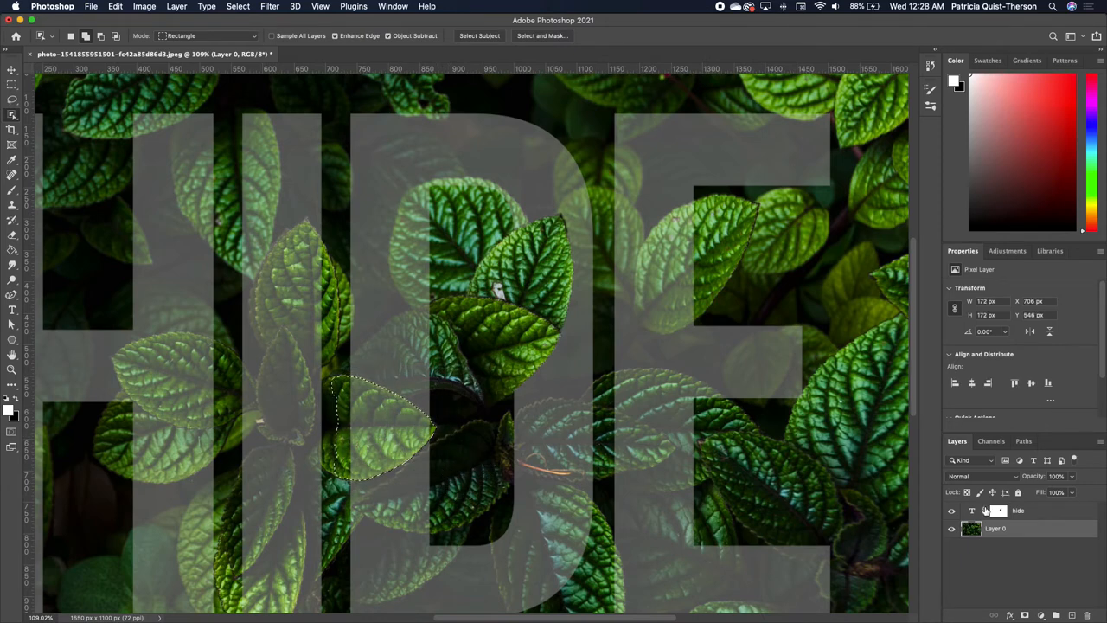
click(984, 510)
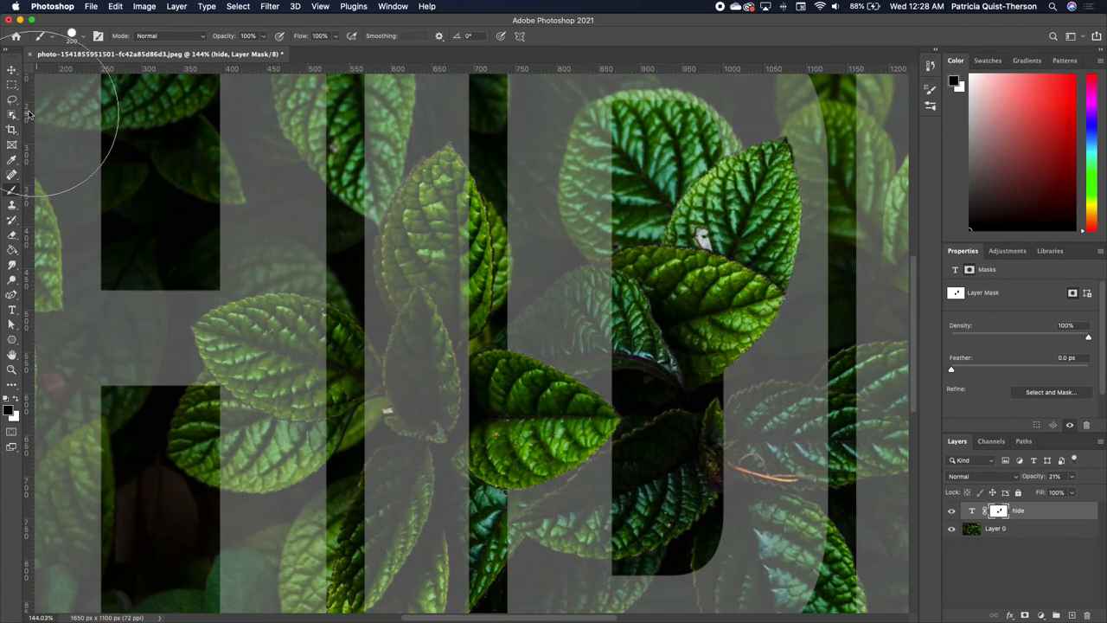
Select the leaves crossing the H with Object Selection and target the text mask
click(13, 115)
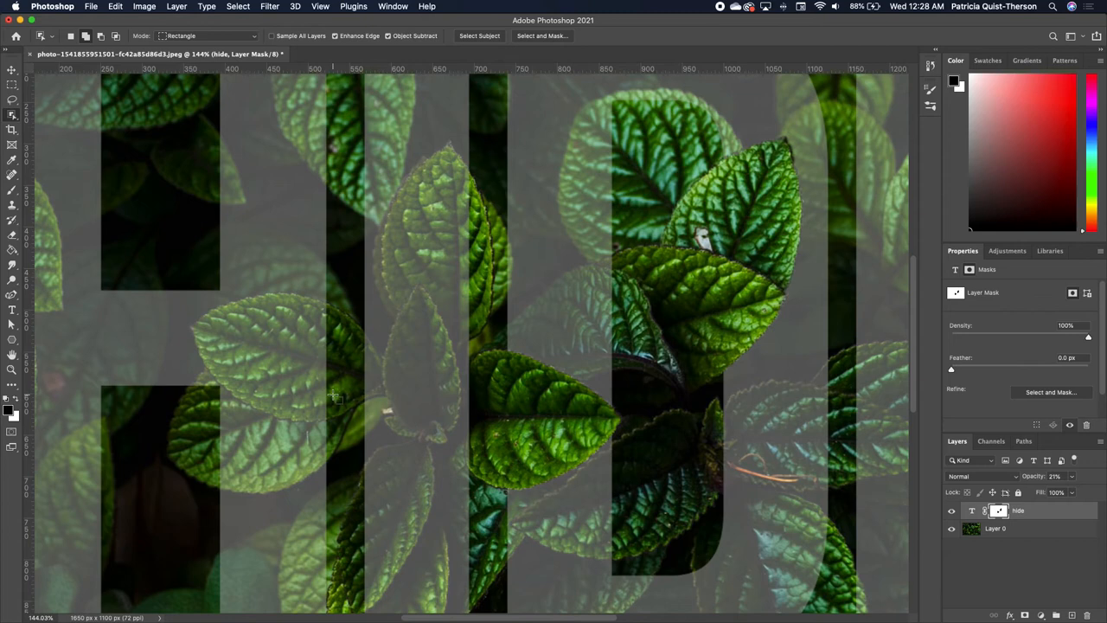
mouse_move(1041, 516)
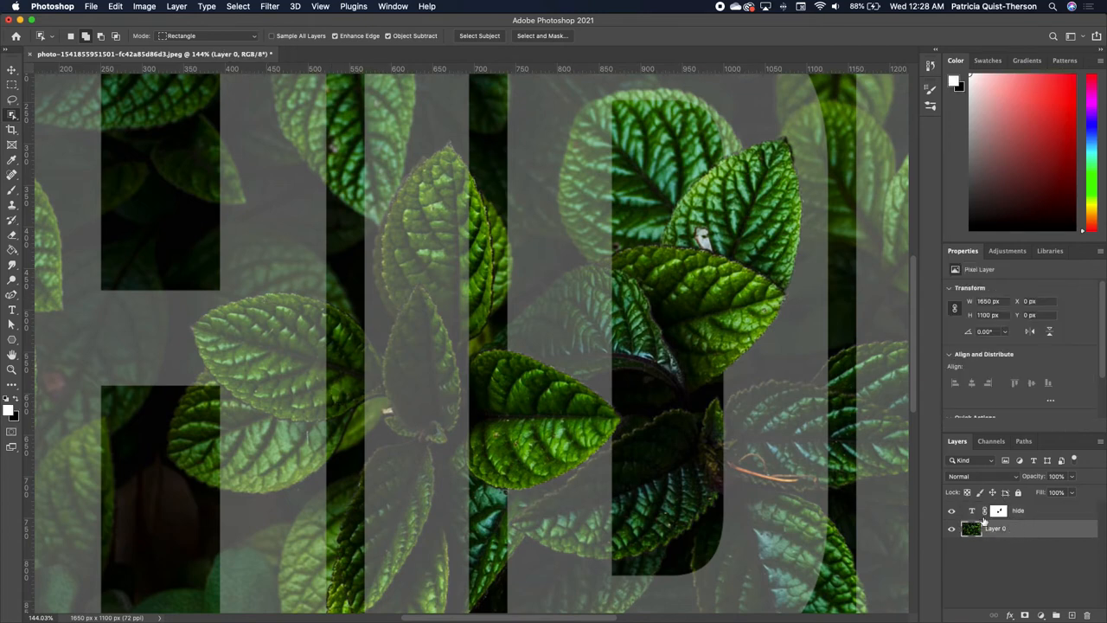
drag(172, 277, 343, 516)
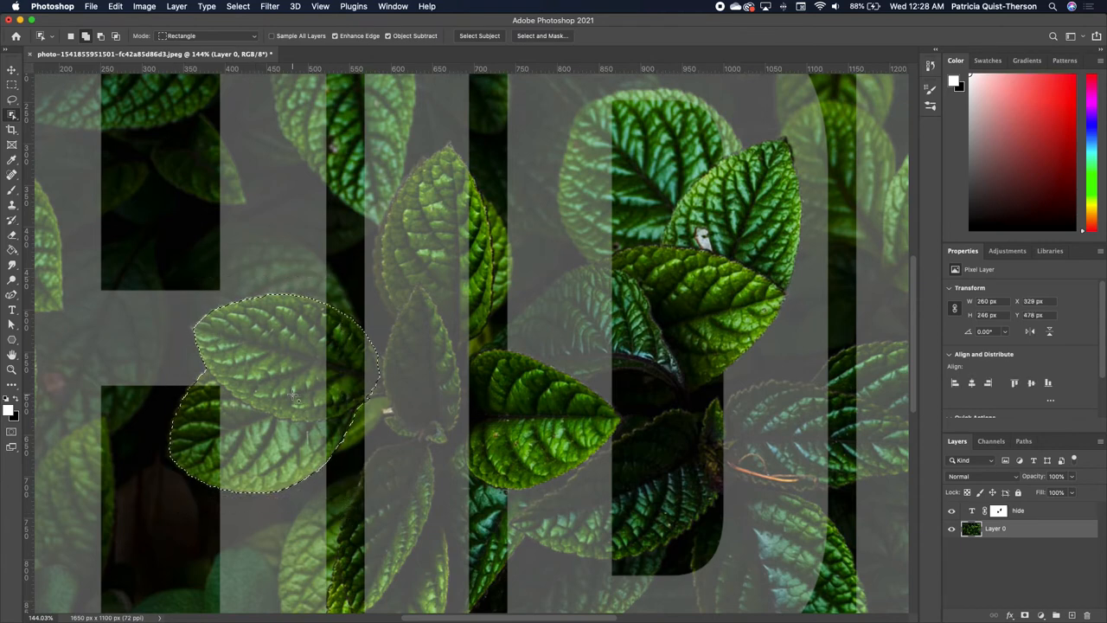
click(999, 510)
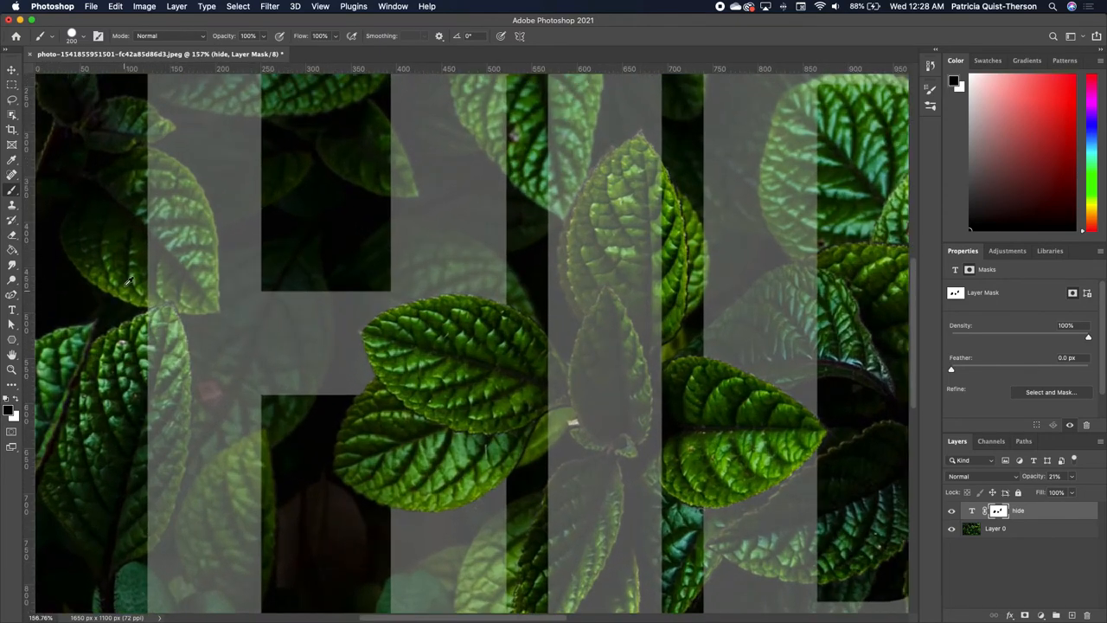
mouse_move(13, 242)
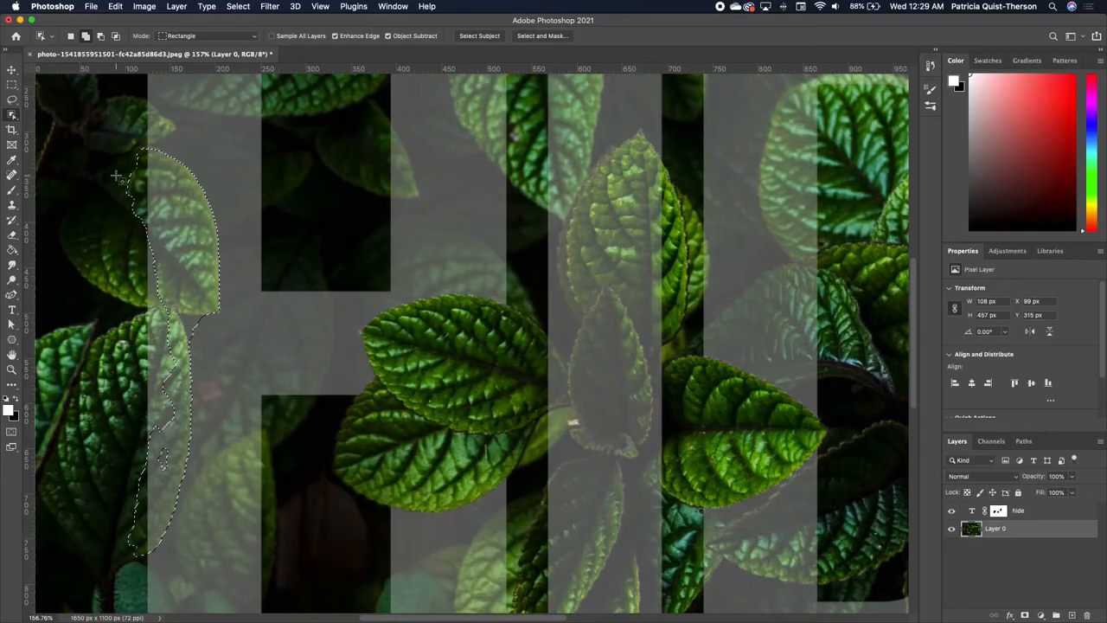
Outline the leaf running along the H's left stem
drag(121, 333, 165, 570)
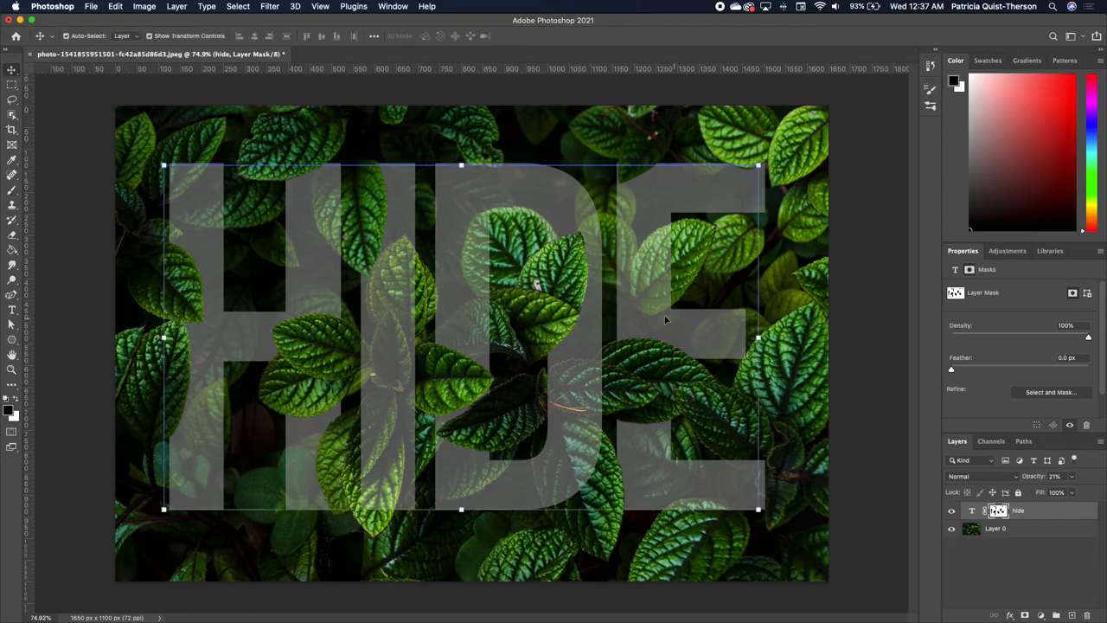
mouse_move(653, 396)
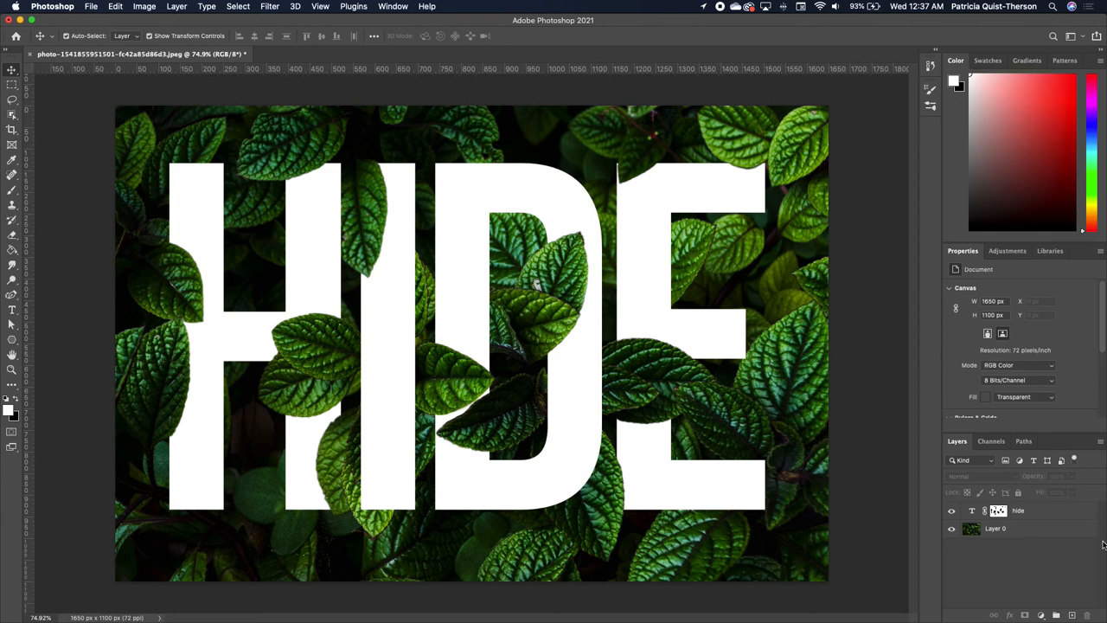
Add a Color Lookup adjustment above the hide layer using TensionGreen.3DL
click(1018, 511)
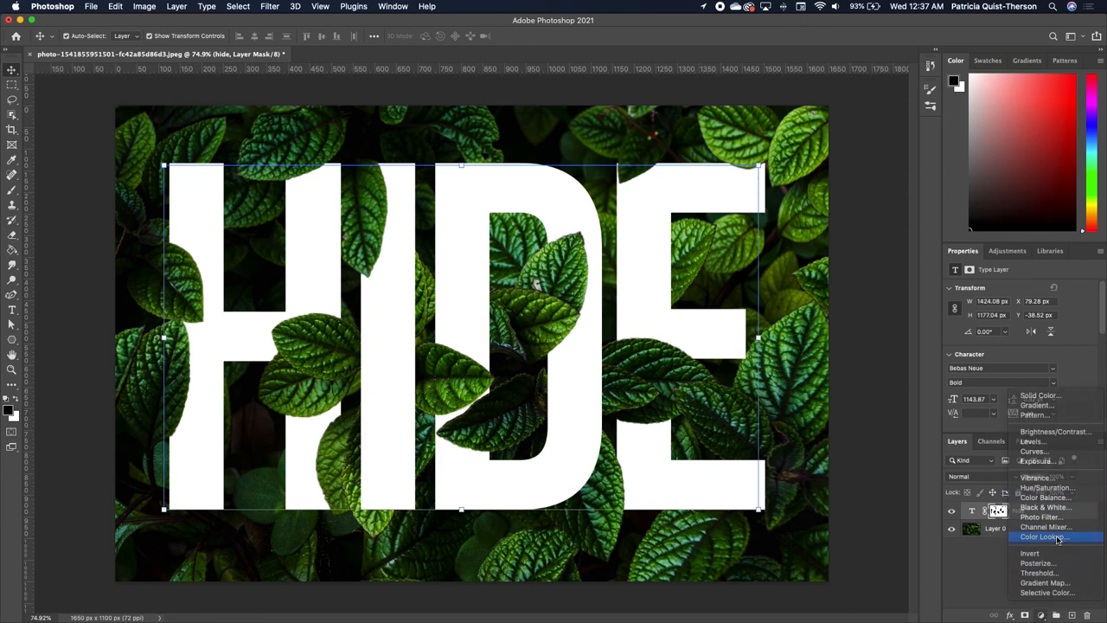
click(1044, 536)
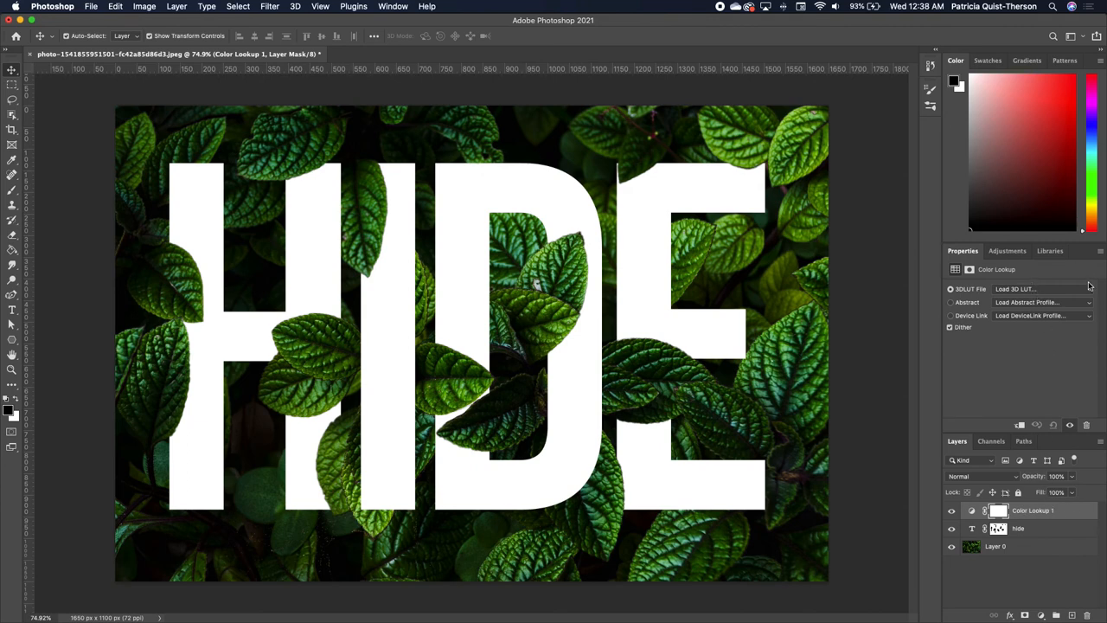
click(1042, 288)
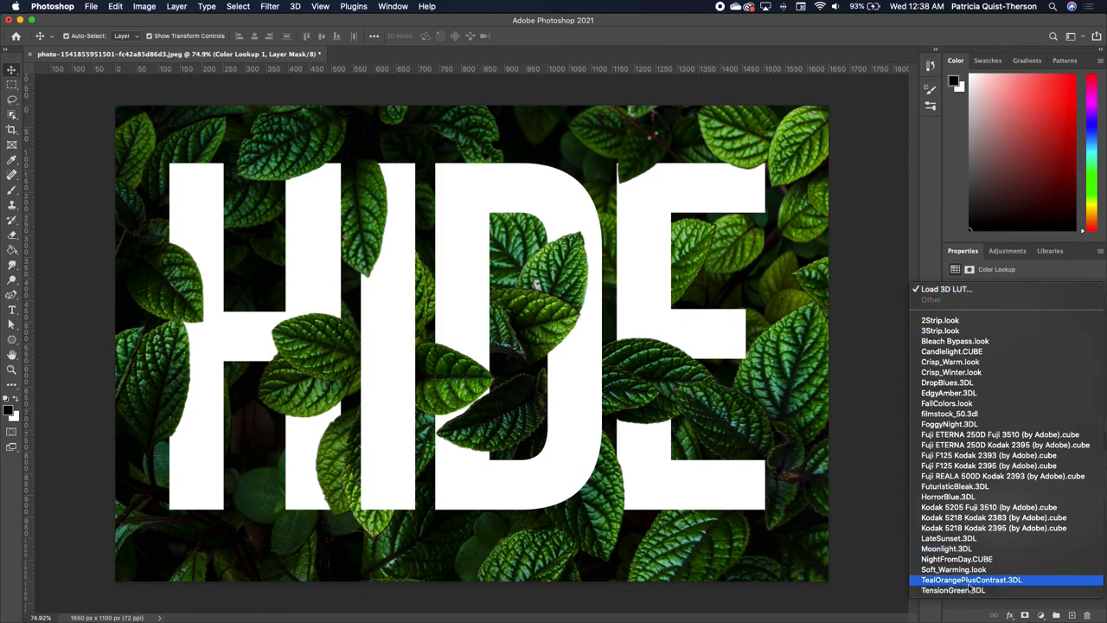
click(952, 589)
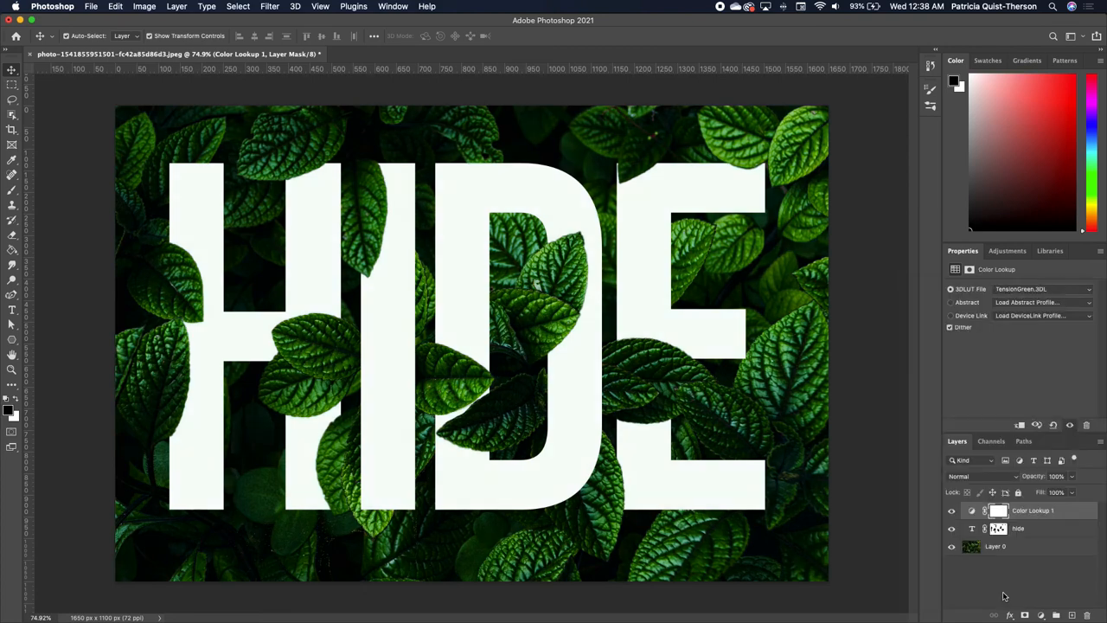